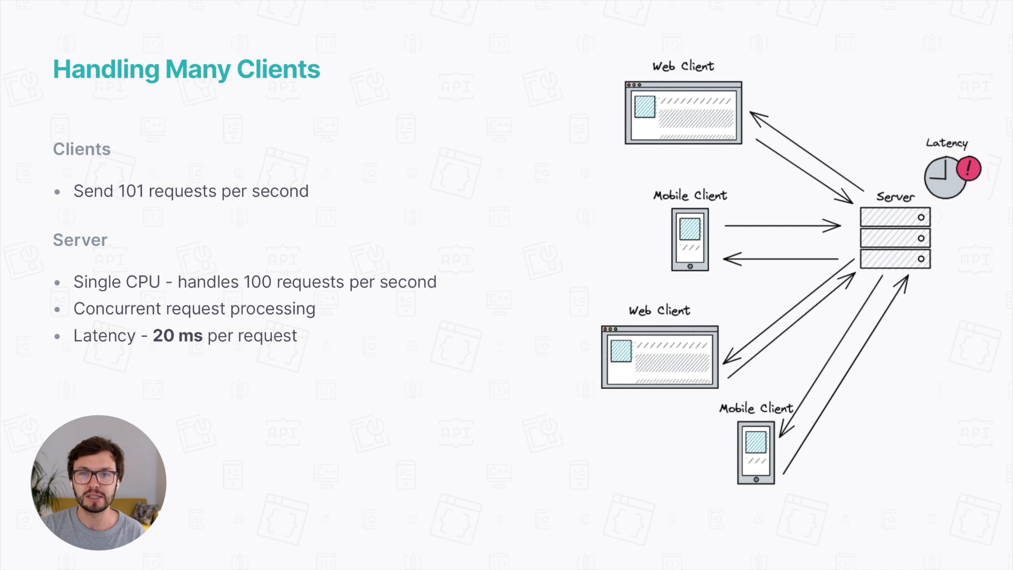
key(Right)
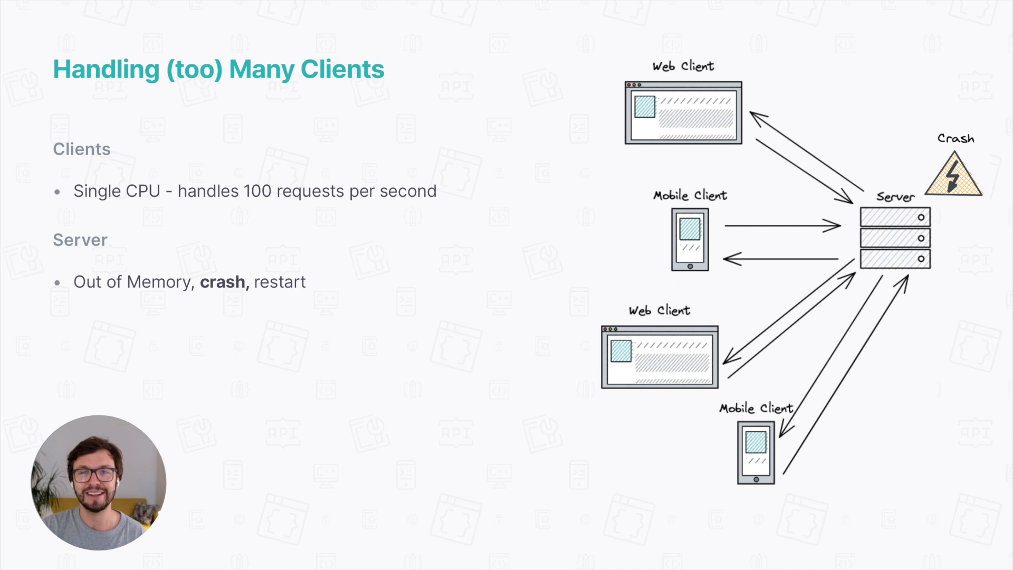